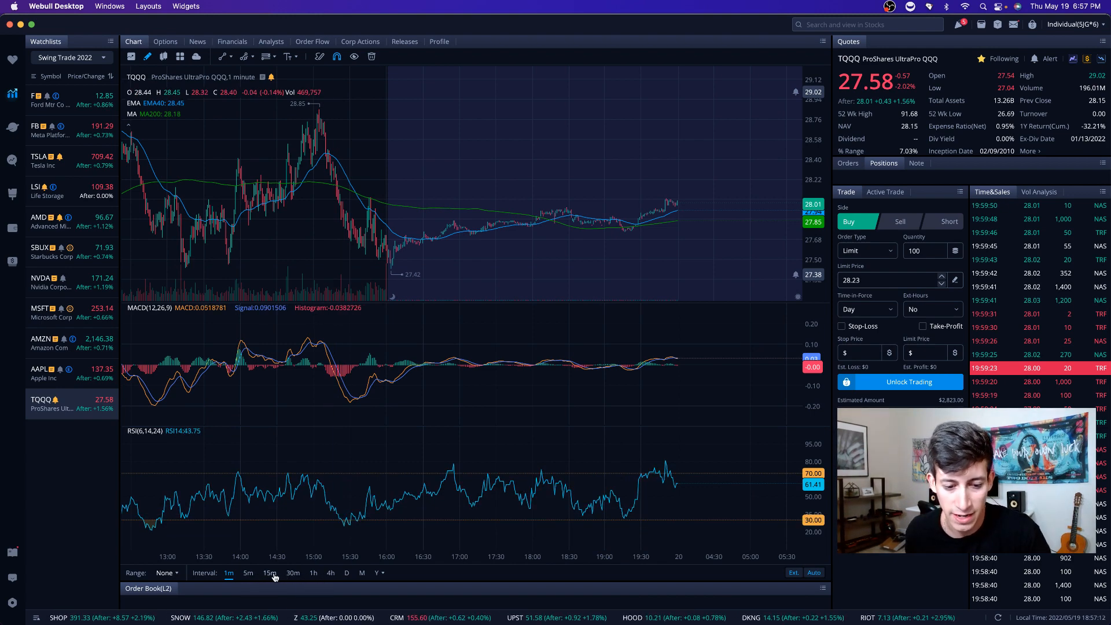
- Switch the TQQQ chart from 1-minute bars to the 15m interval
click(271, 573)
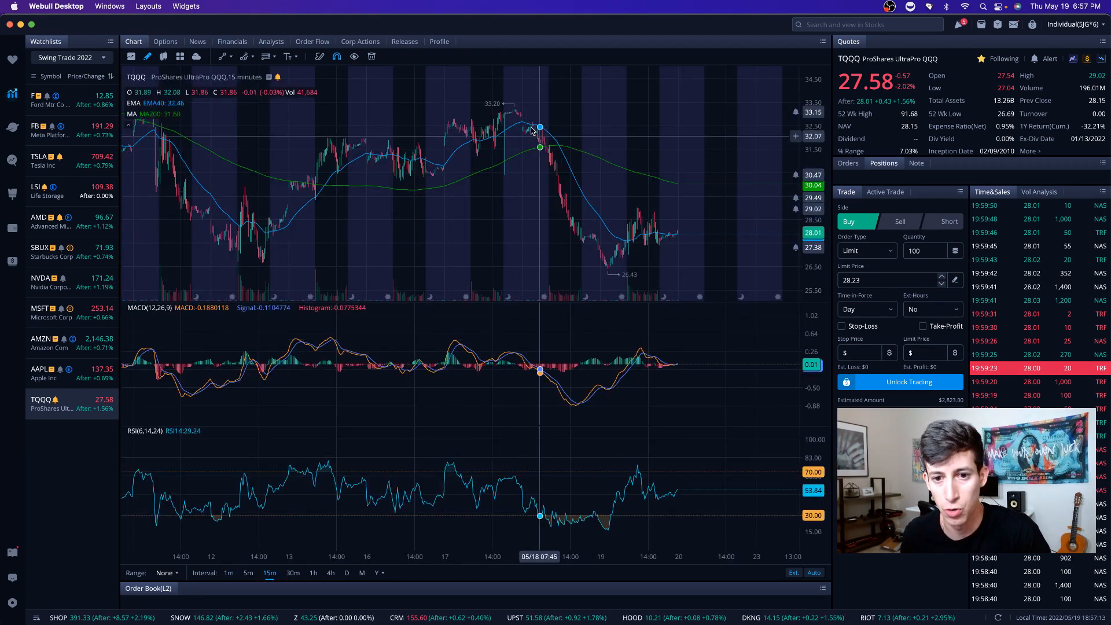
mouse_move(611, 265)
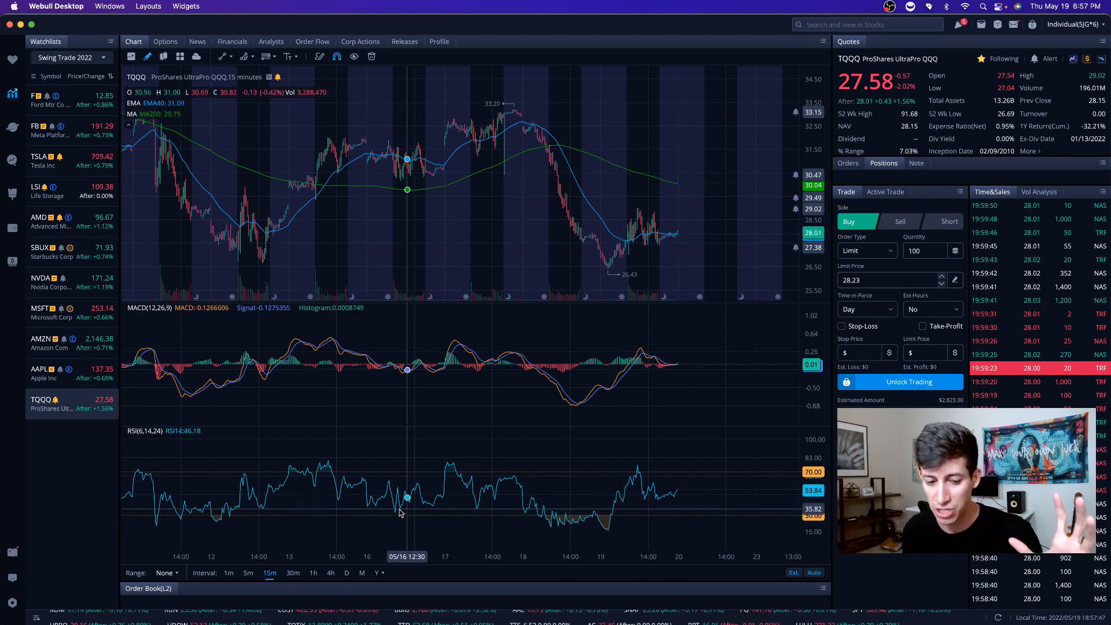
- Change the TQQQ chart interval from 15m to 1h candles
click(312, 572)
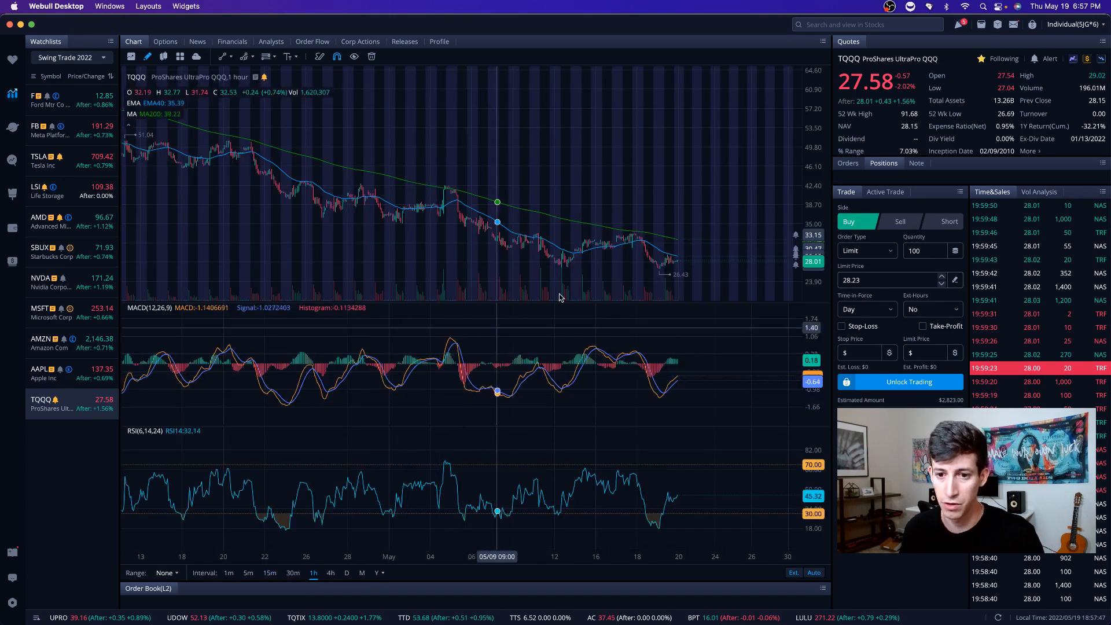
mouse_move(732, 286)
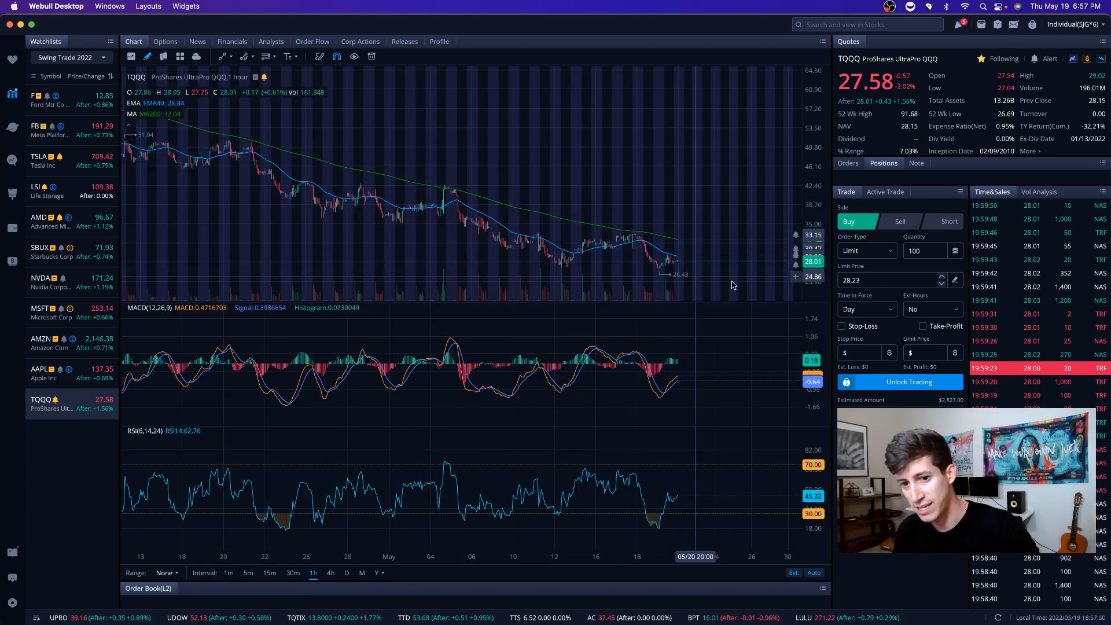
mouse_move(452, 189)
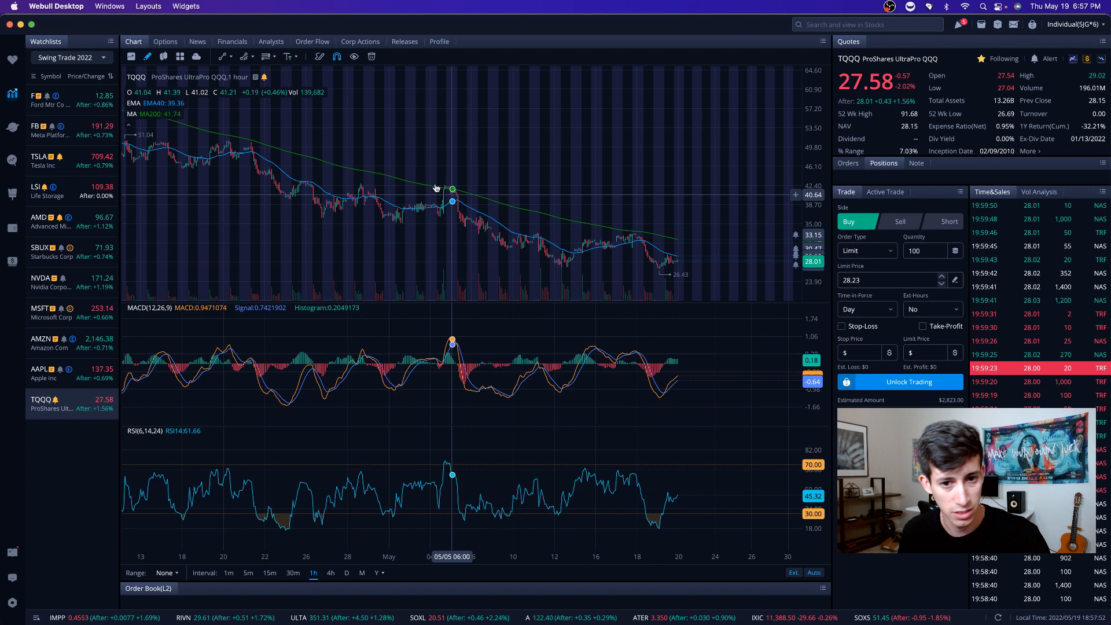
mouse_move(692, 247)
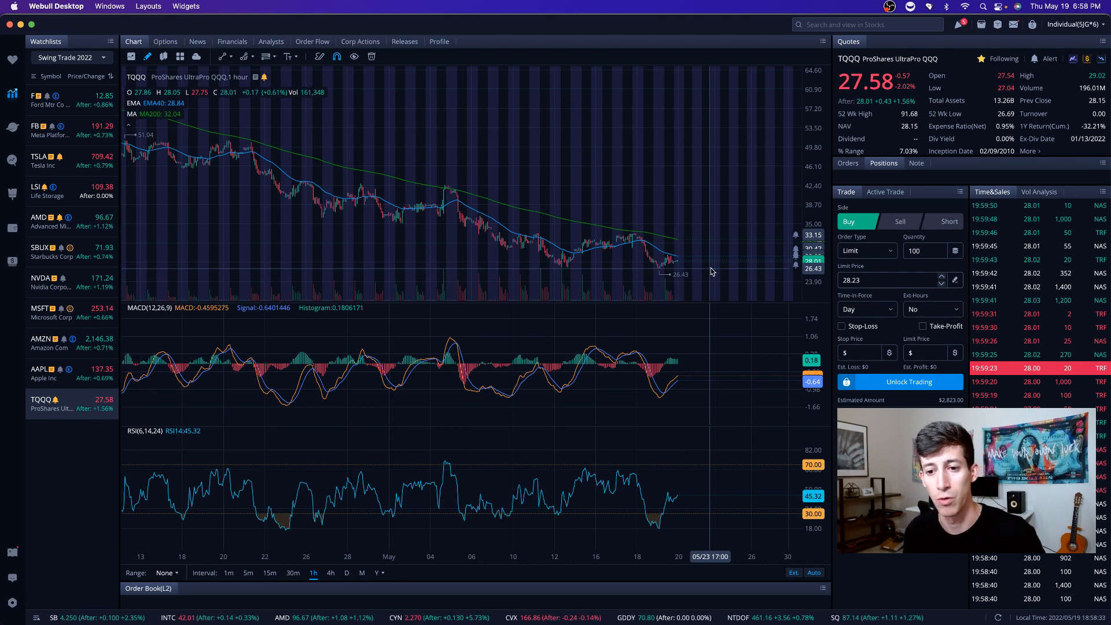
mouse_move(711, 246)
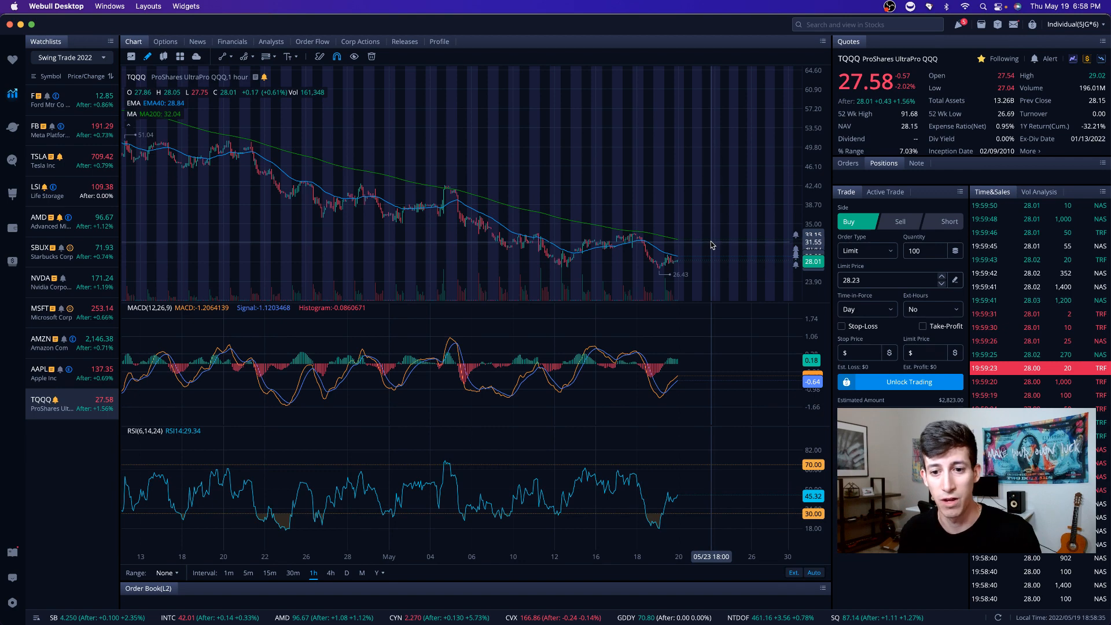